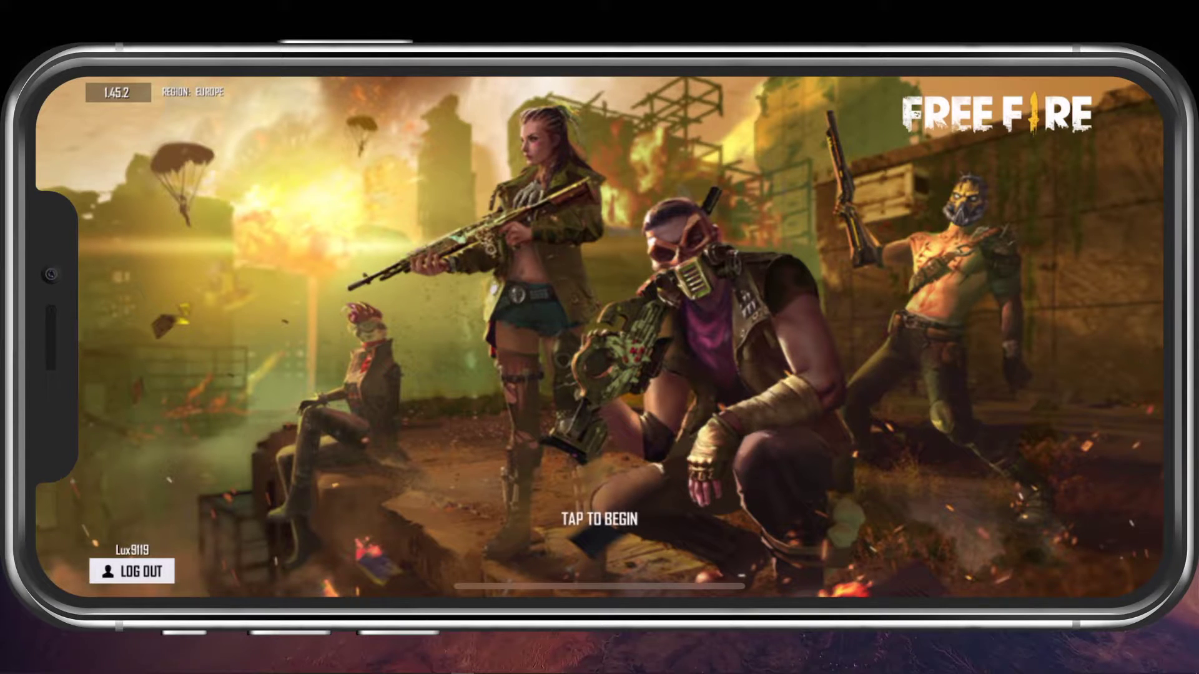
# - Exit Free Fire from its start screen back to the home screen
pyautogui.click(598, 521)
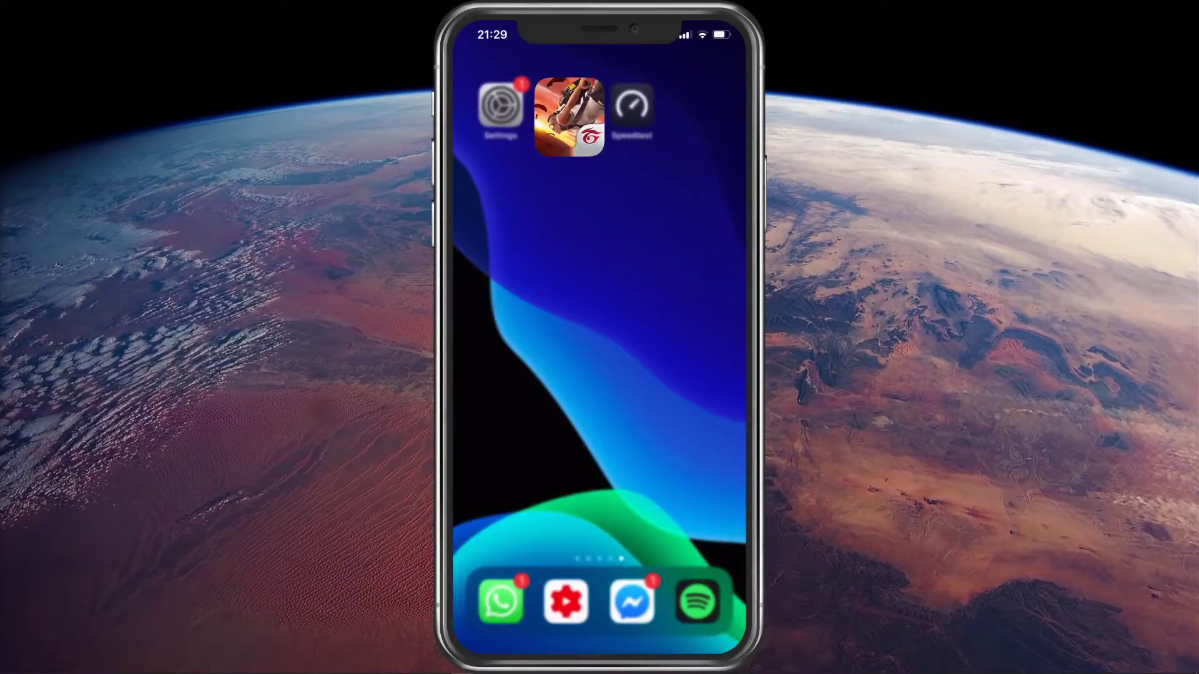
# - Launch Speedtest, showing the ready-to-test screen with a Zurich server
pyautogui.click(570, 115)
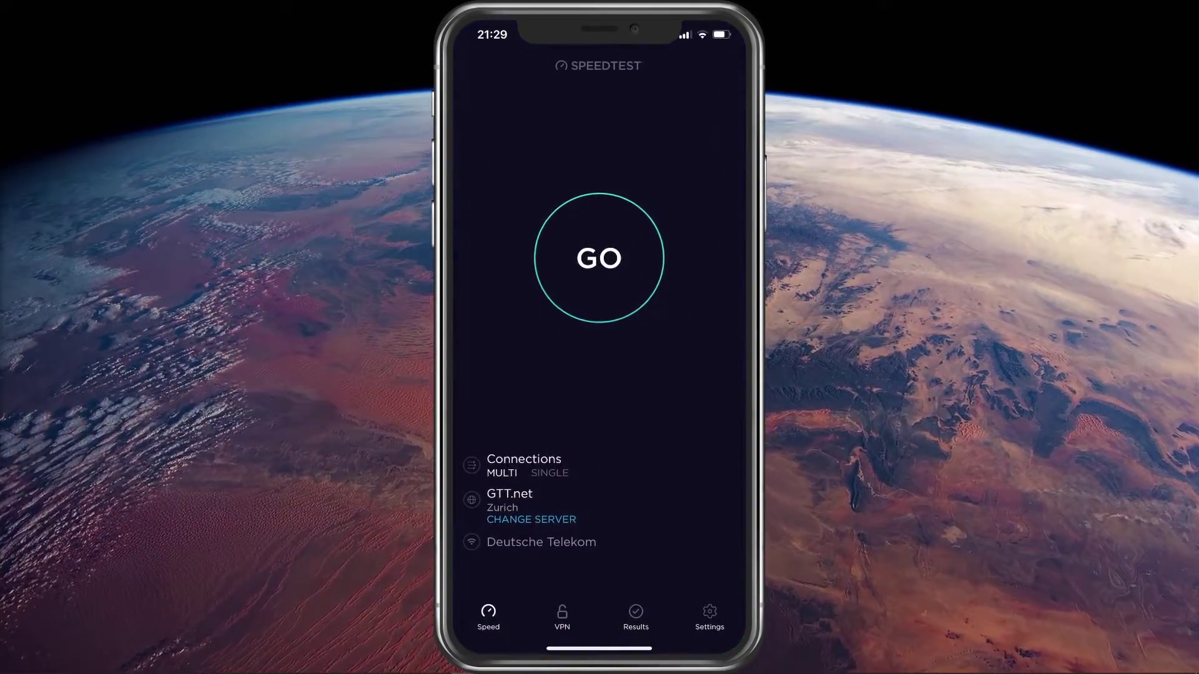
# - Run a speed test (about 66 Mbps down, 19 ms ping), then open Settings
pyautogui.click(599, 257)
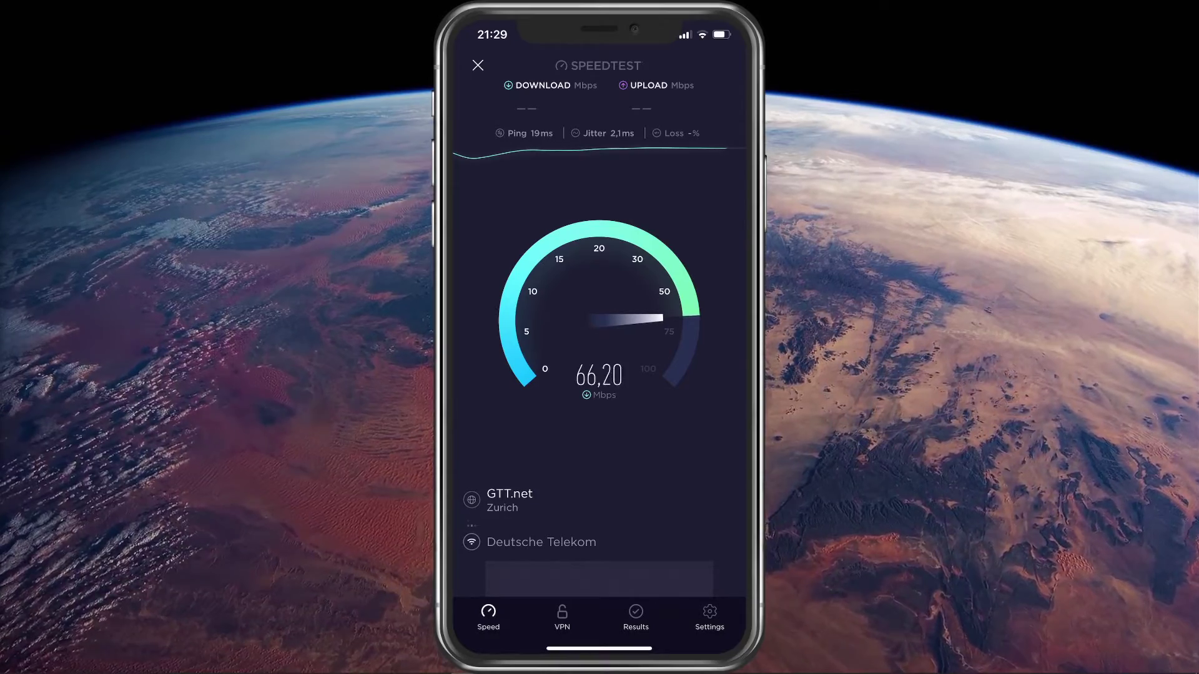
pyautogui.click(477, 65)
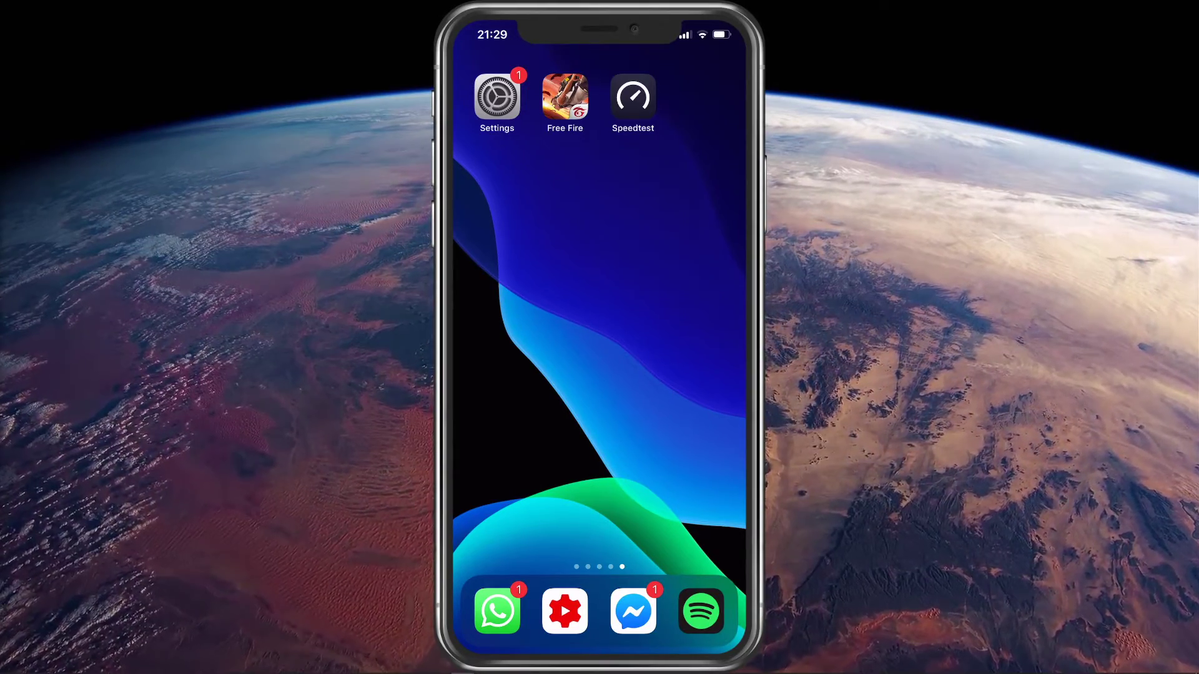
pyautogui.click(496, 98)
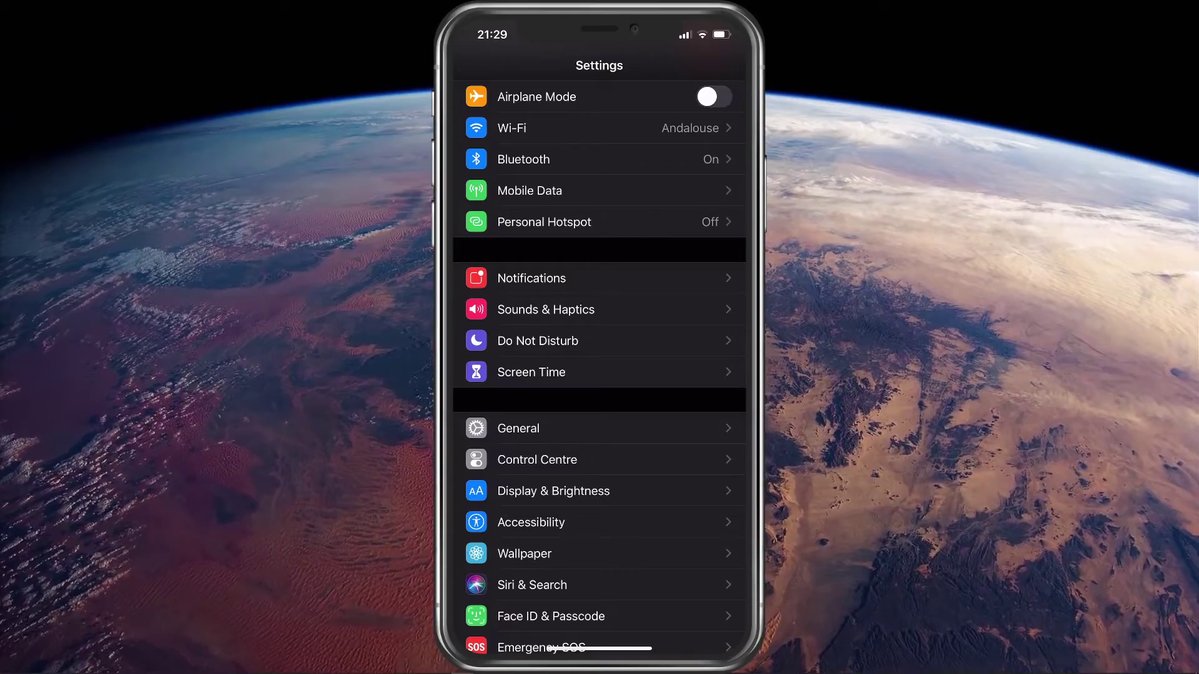
pyautogui.click(518, 427)
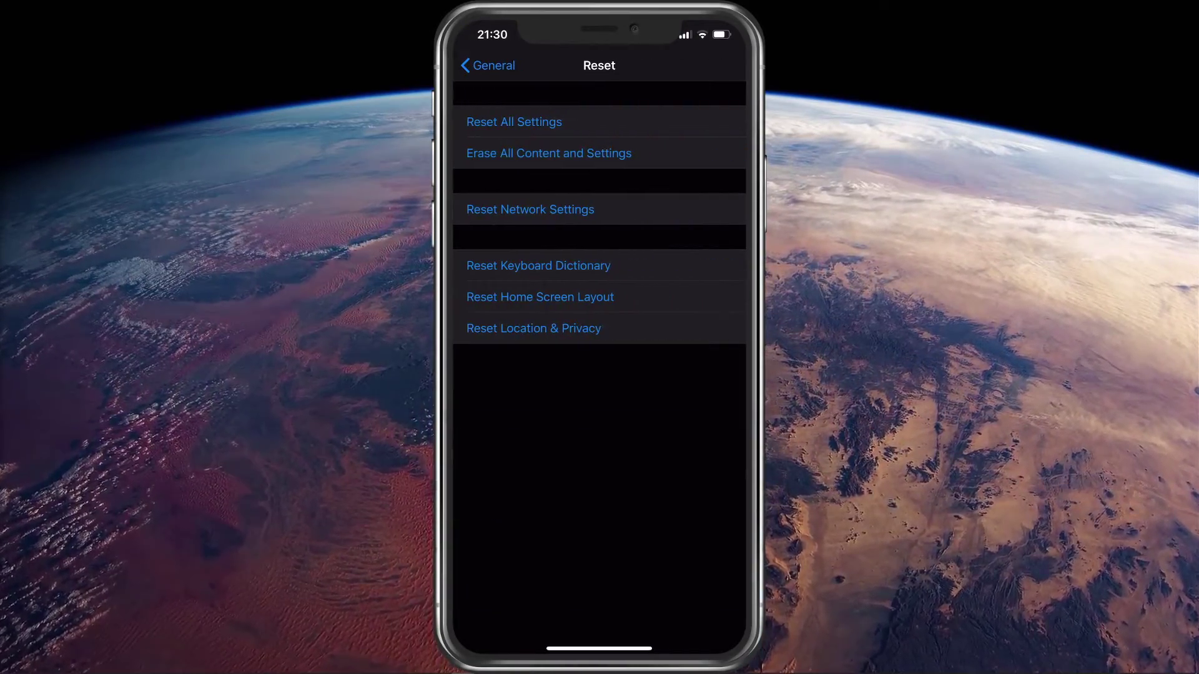
pyautogui.click(529, 208)
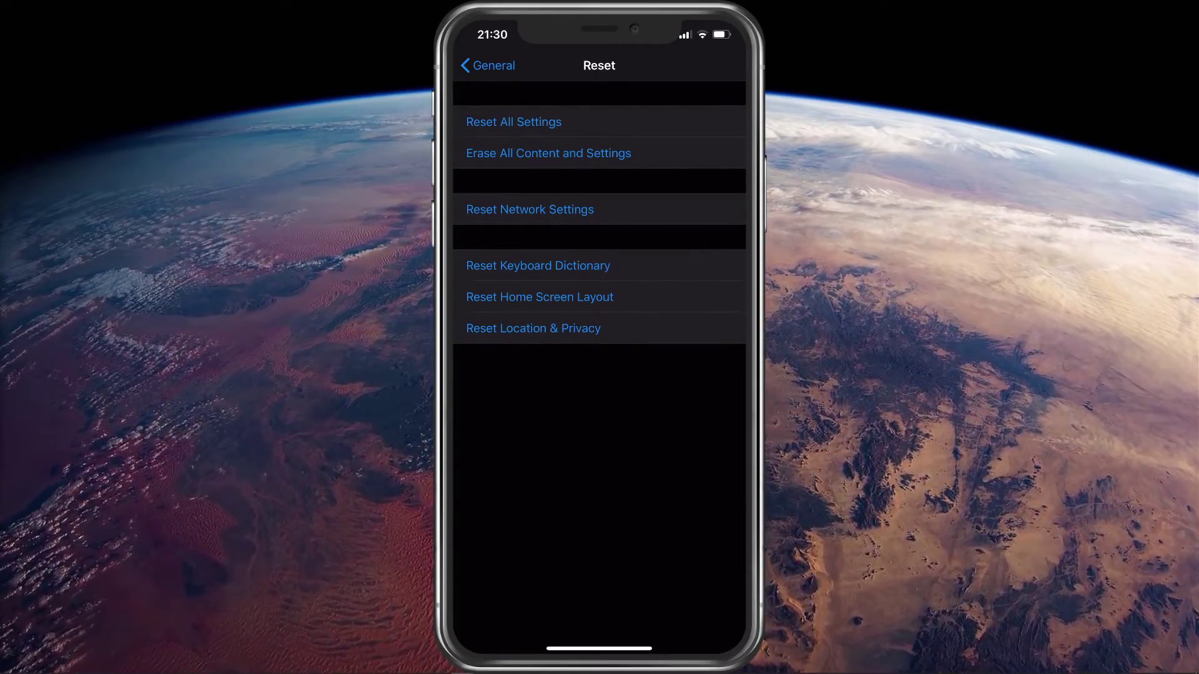
pyautogui.click(486, 65)
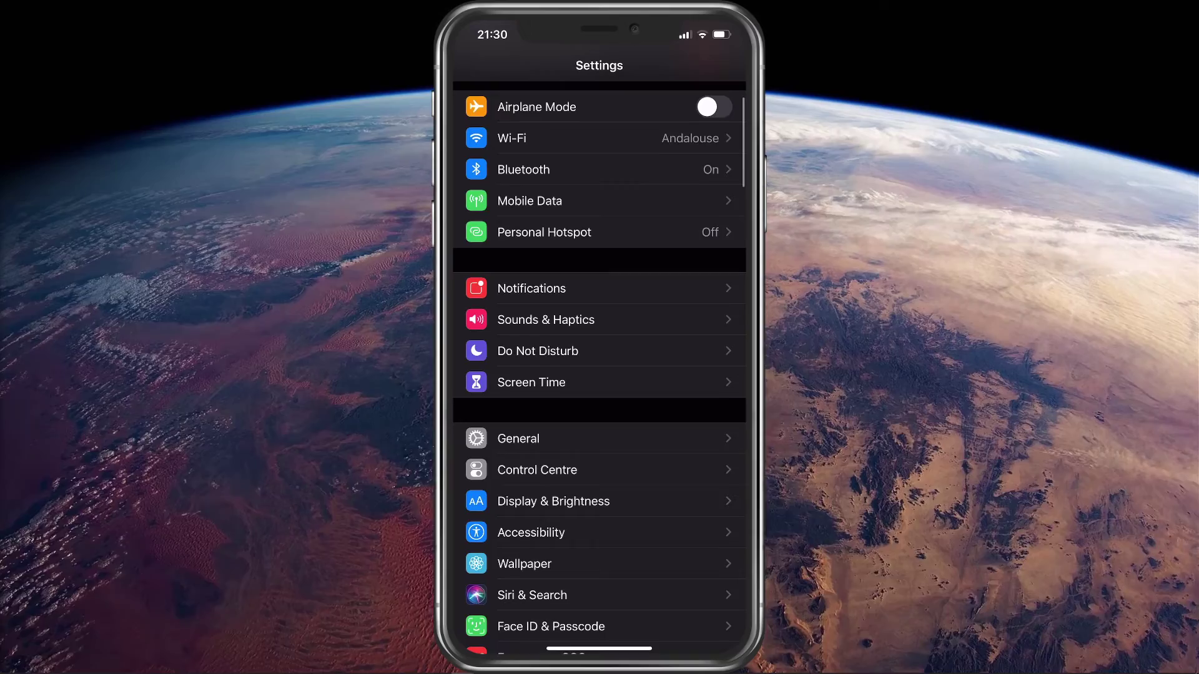